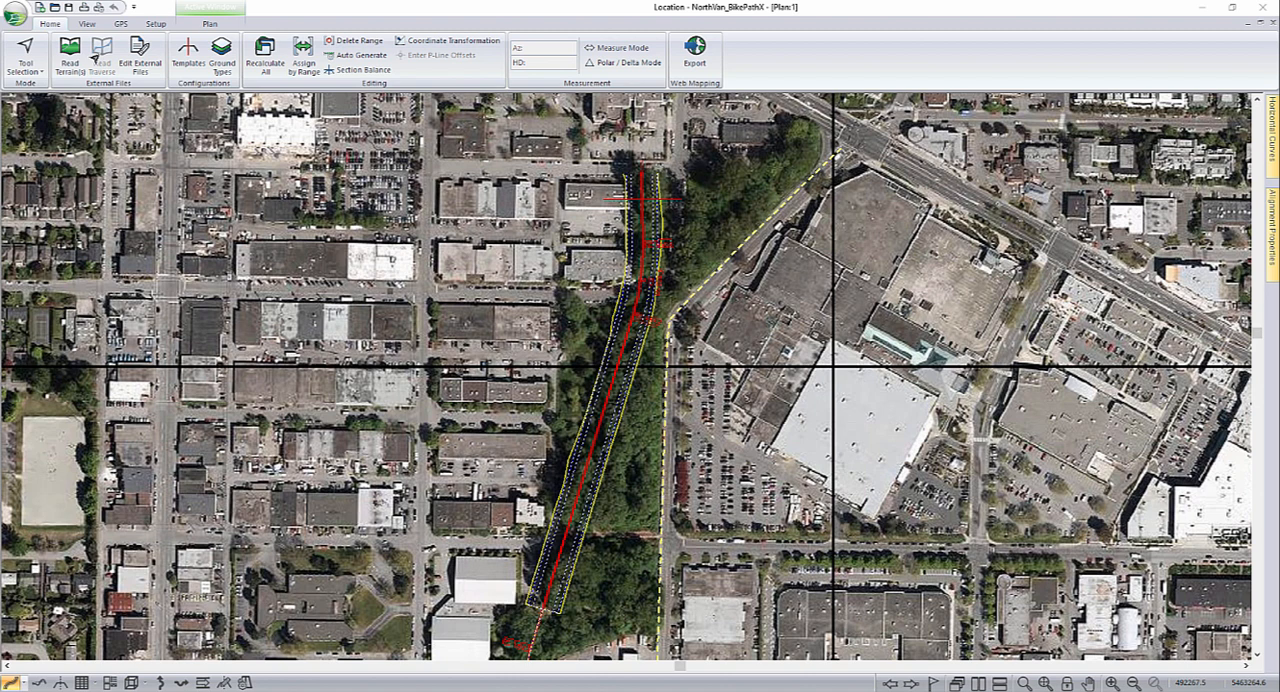
- Open Location Setup to view the UTM Zone 10N, NAD 1983, metric projection
left_click(157, 24)
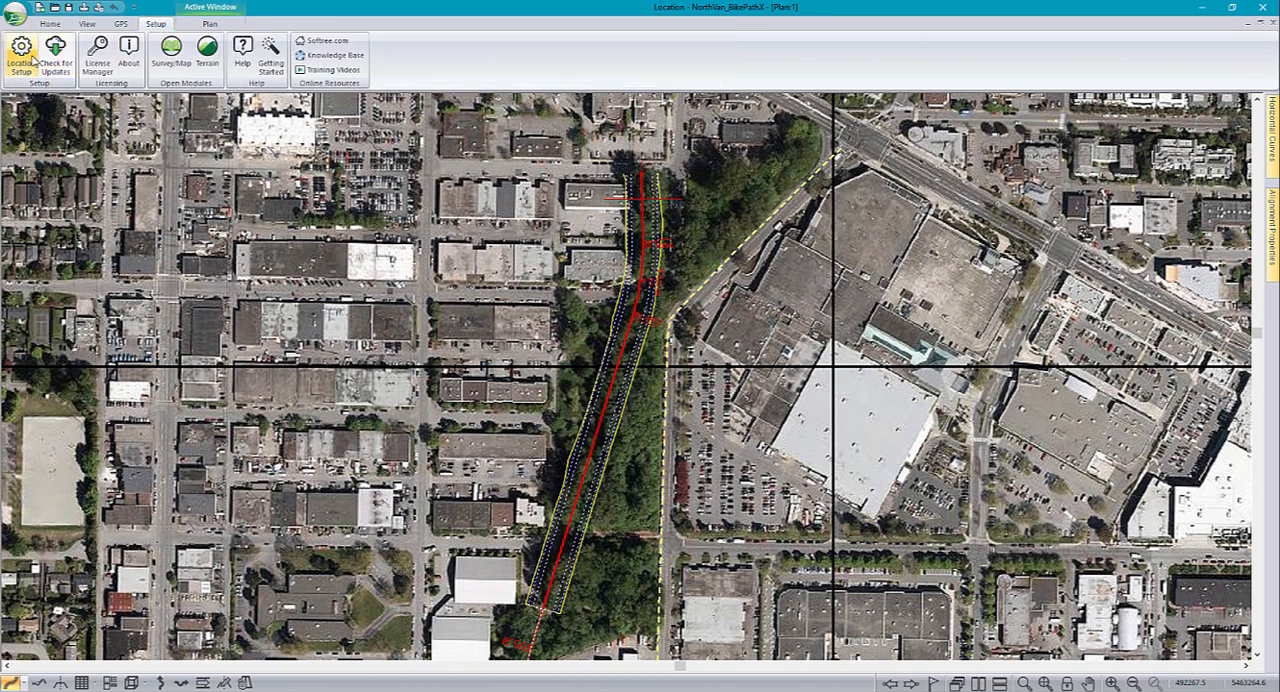
left_click(20, 48)
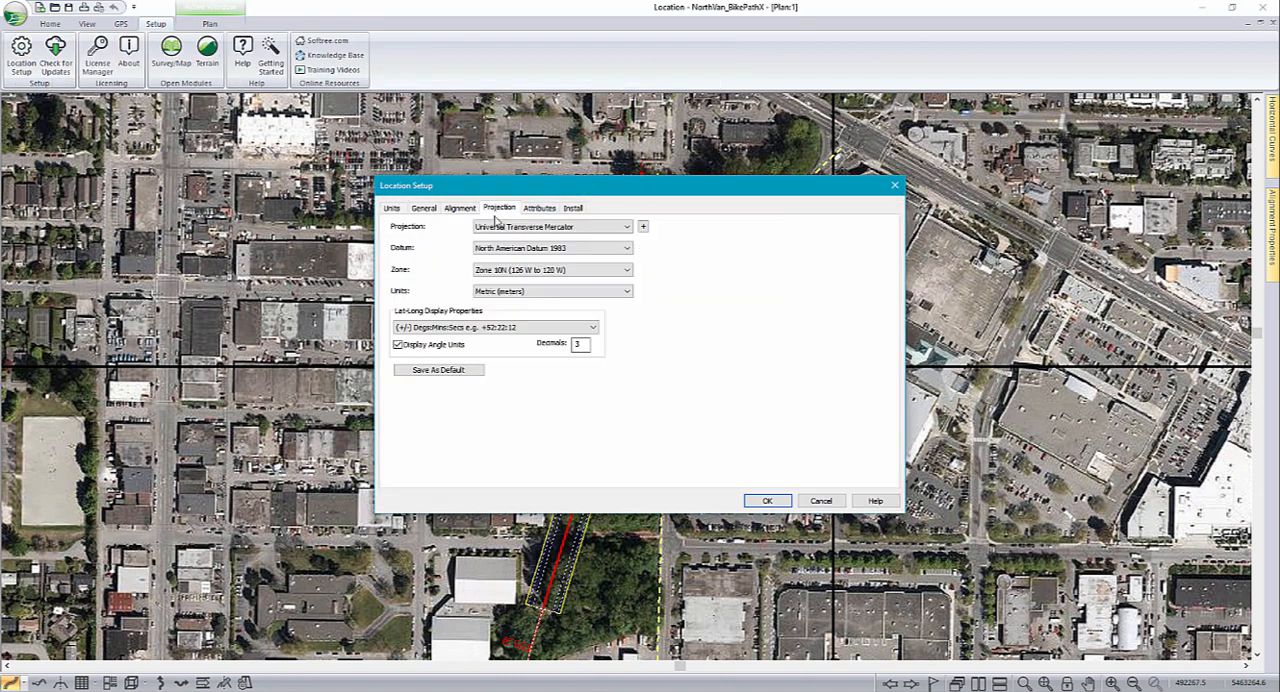
mouse_move(617, 440)
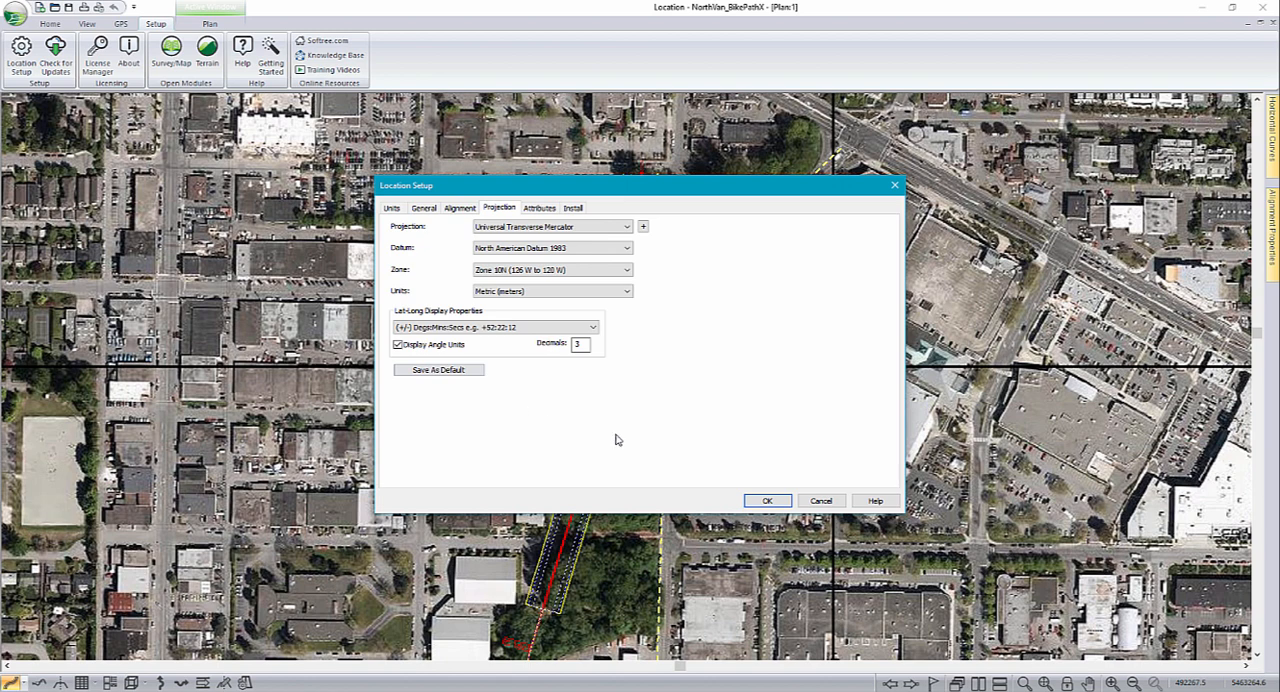
- Close Location Setup and display Page 2 of the bike-path plot book
left_click(767, 500)
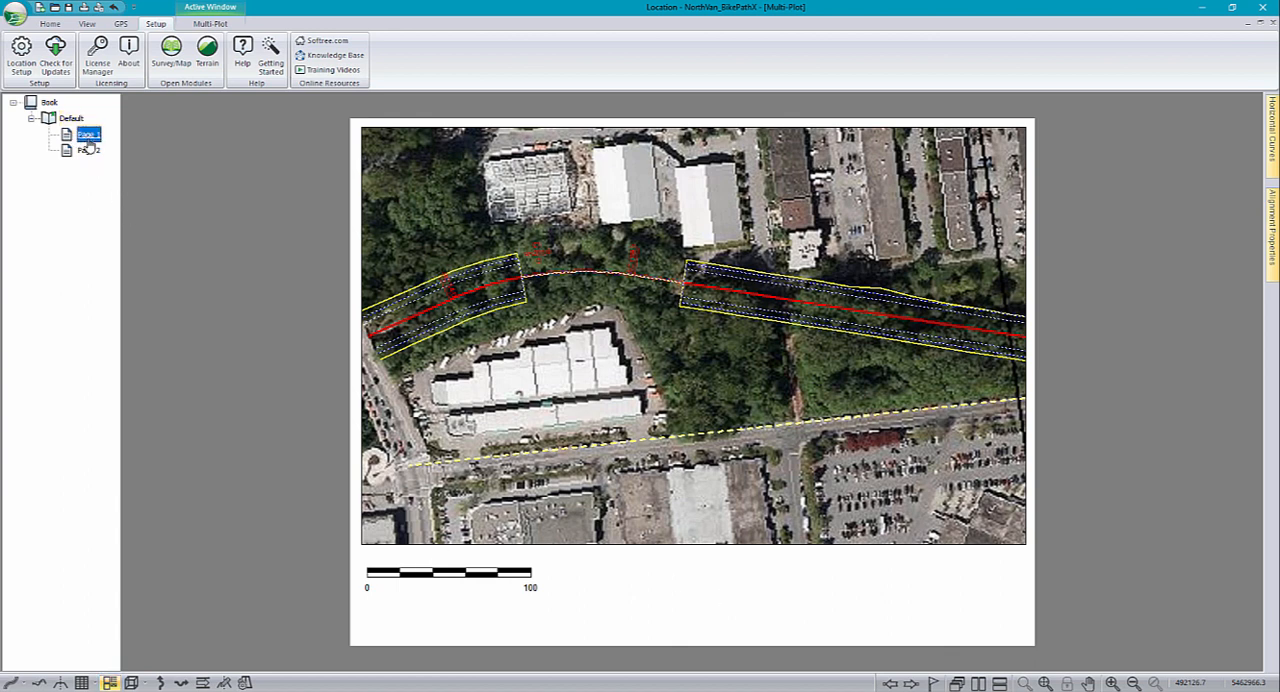
left_click(88, 150)
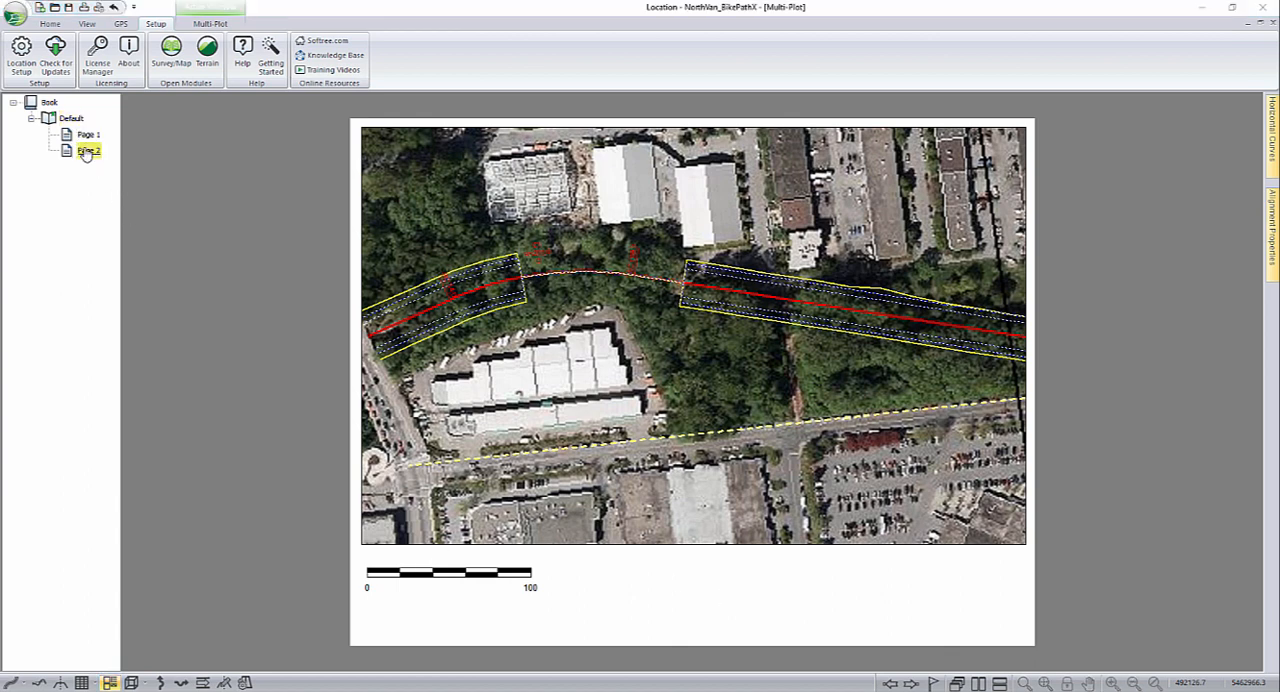
left_click(88, 150)
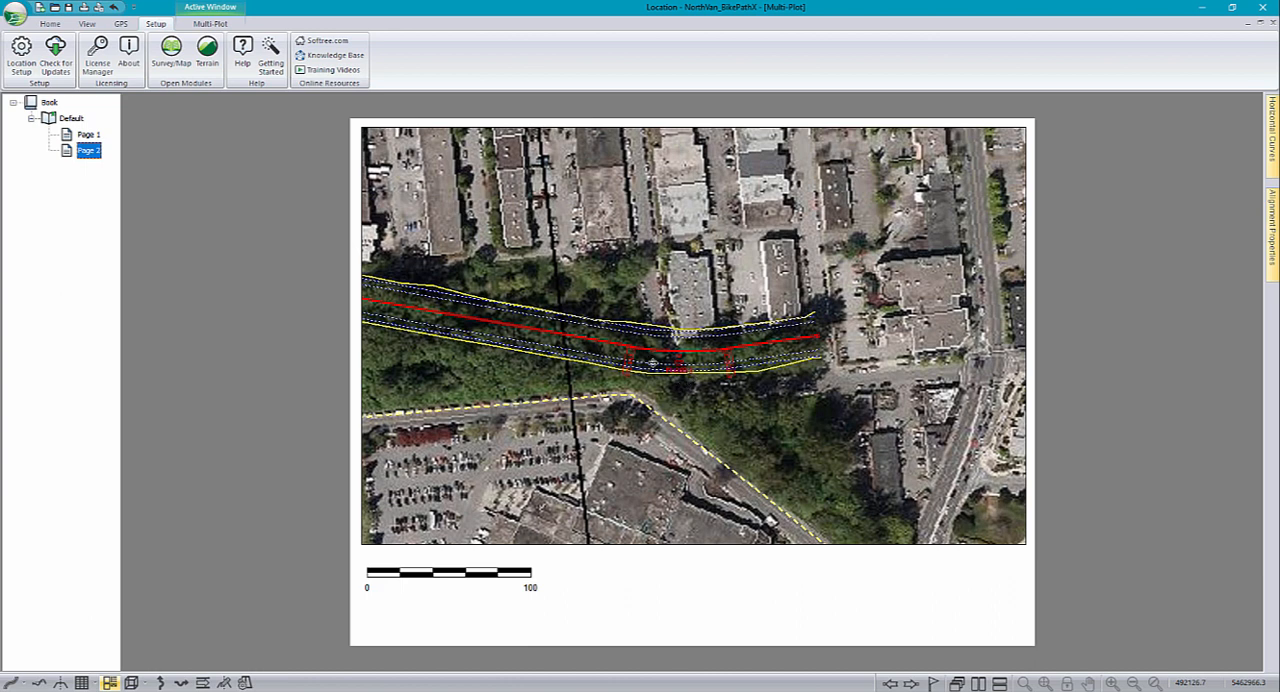
mouse_move(159, 168)
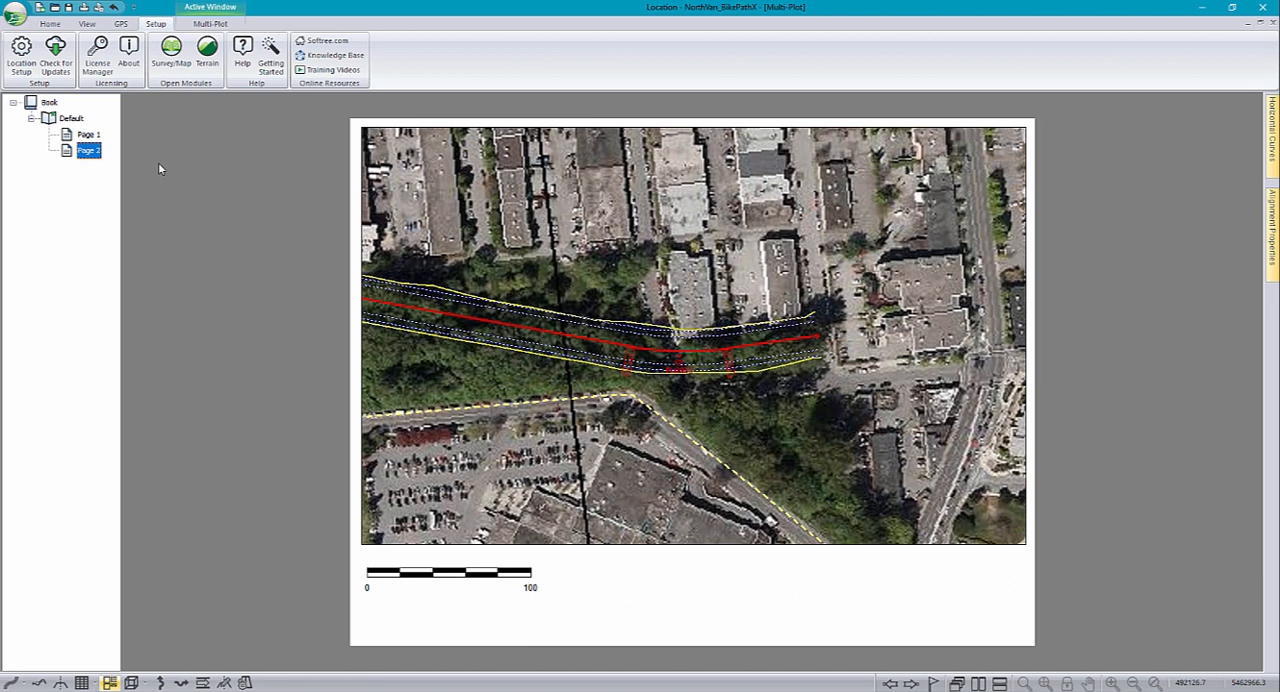
mouse_move(6, 158)
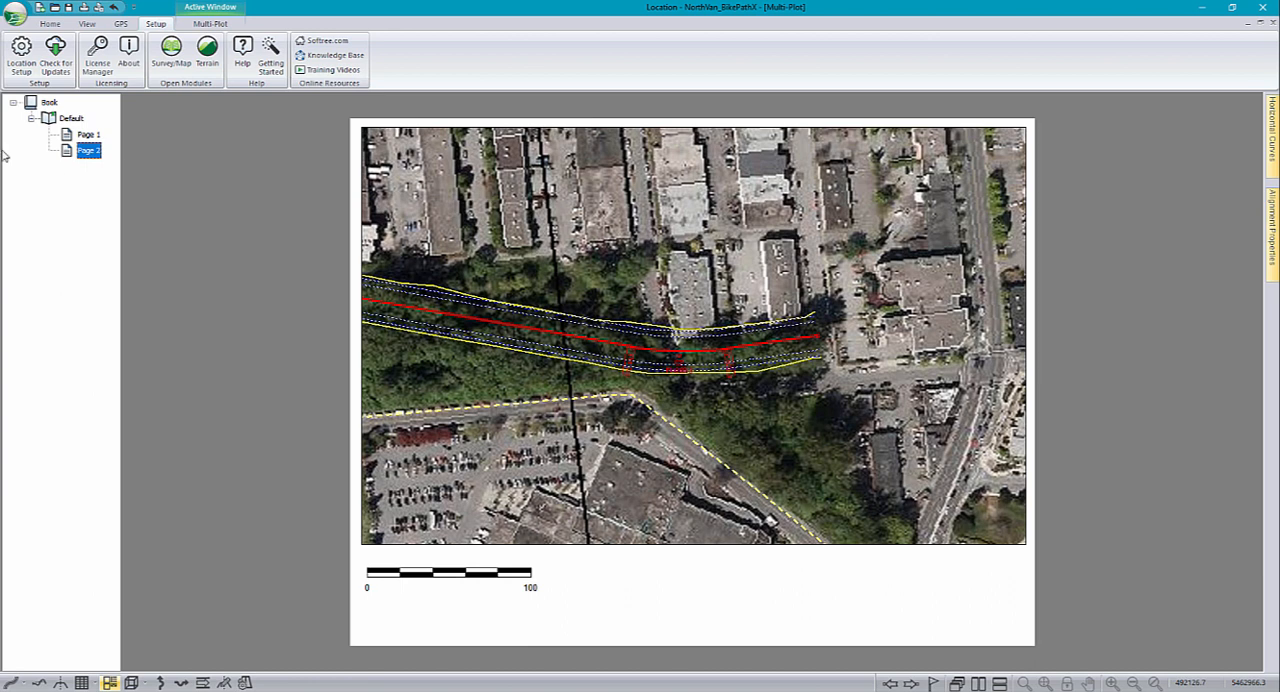
- Export the pages as AVENZA zip files to GPS_NorthVan, accepting the rotated-view notice
left_click(13, 10)
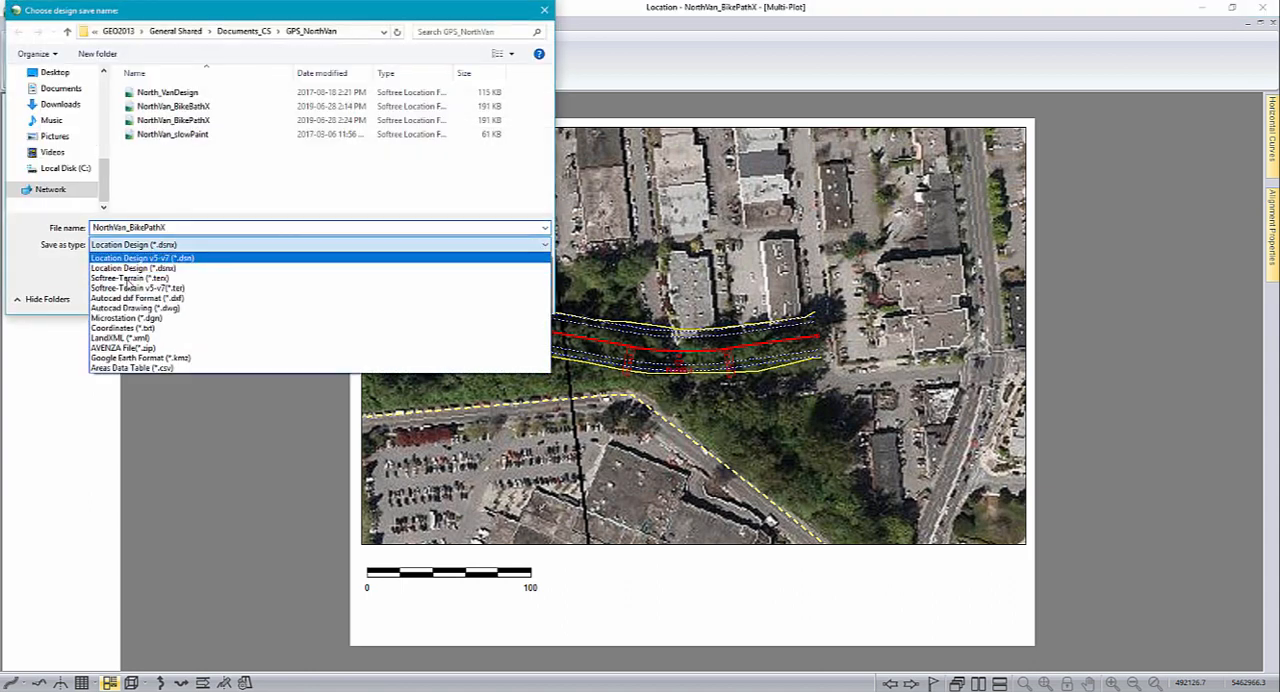
left_click(122, 347)
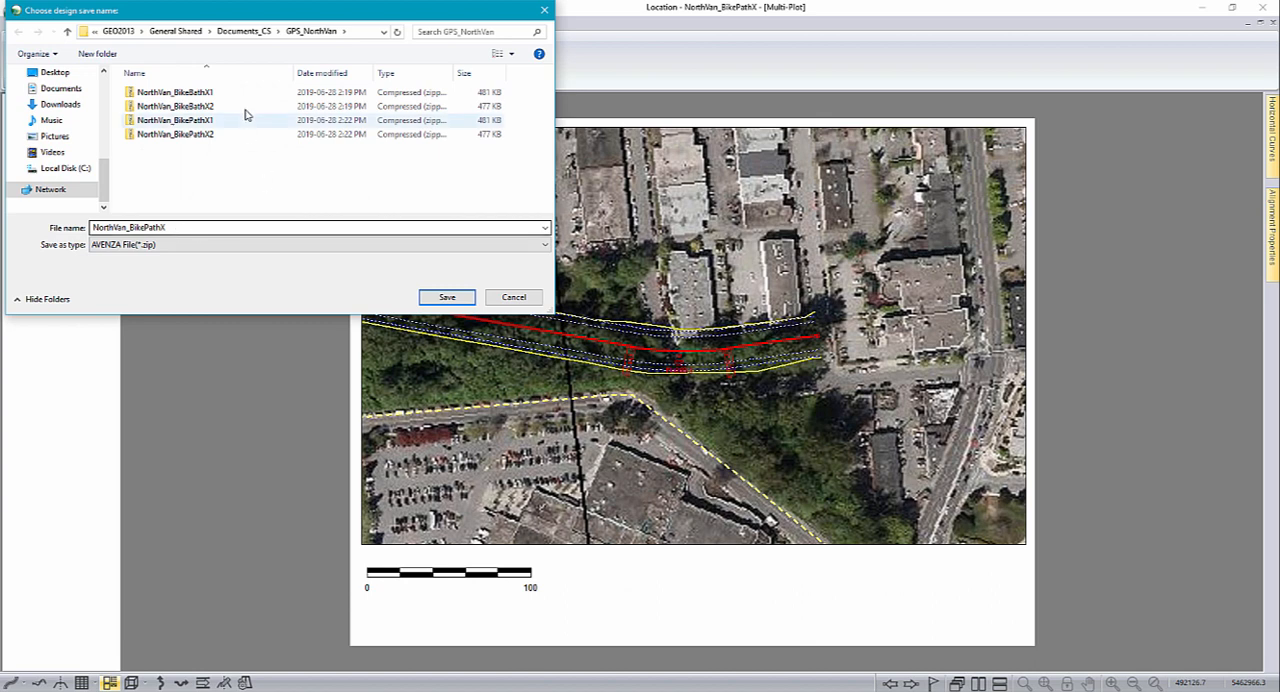
left_click(316, 227)
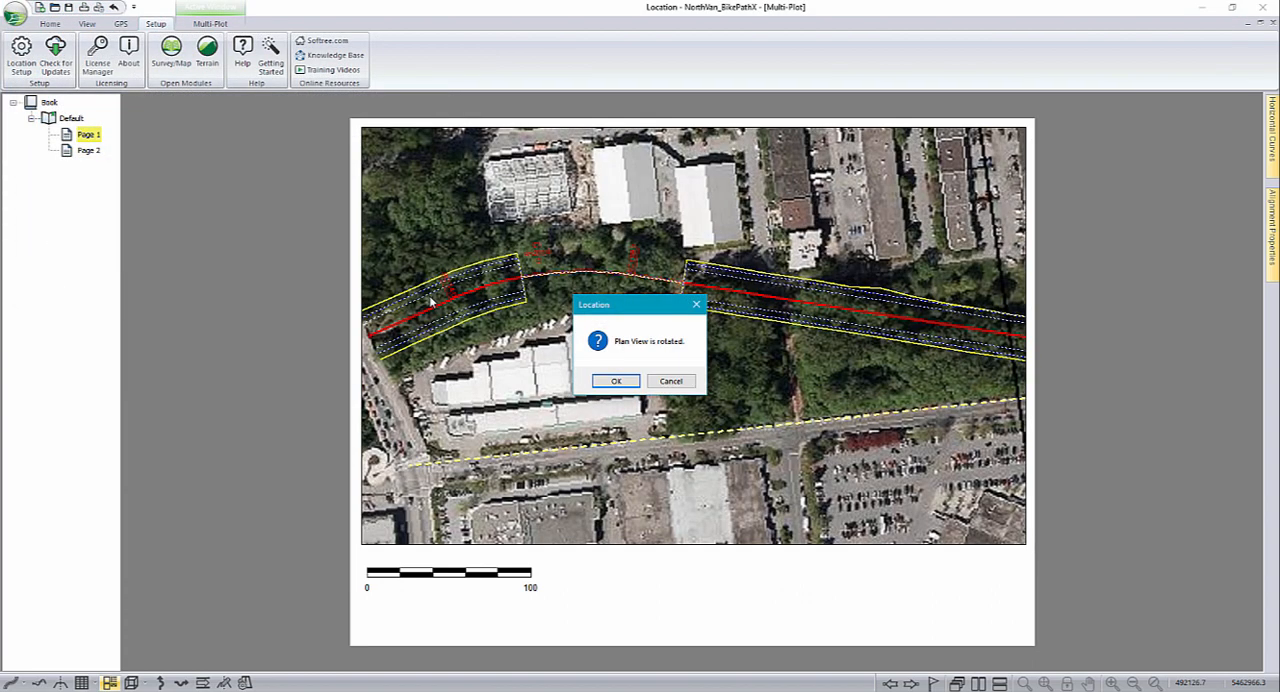
left_click(615, 380)
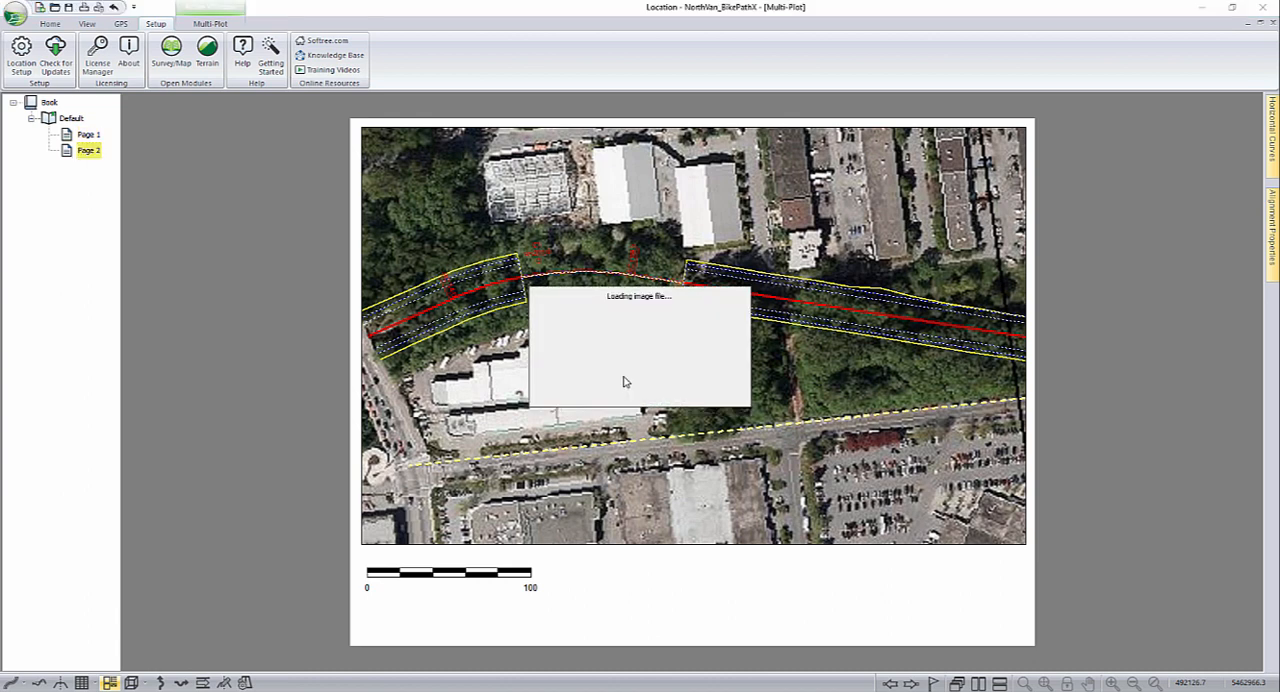
left_click(88, 134)
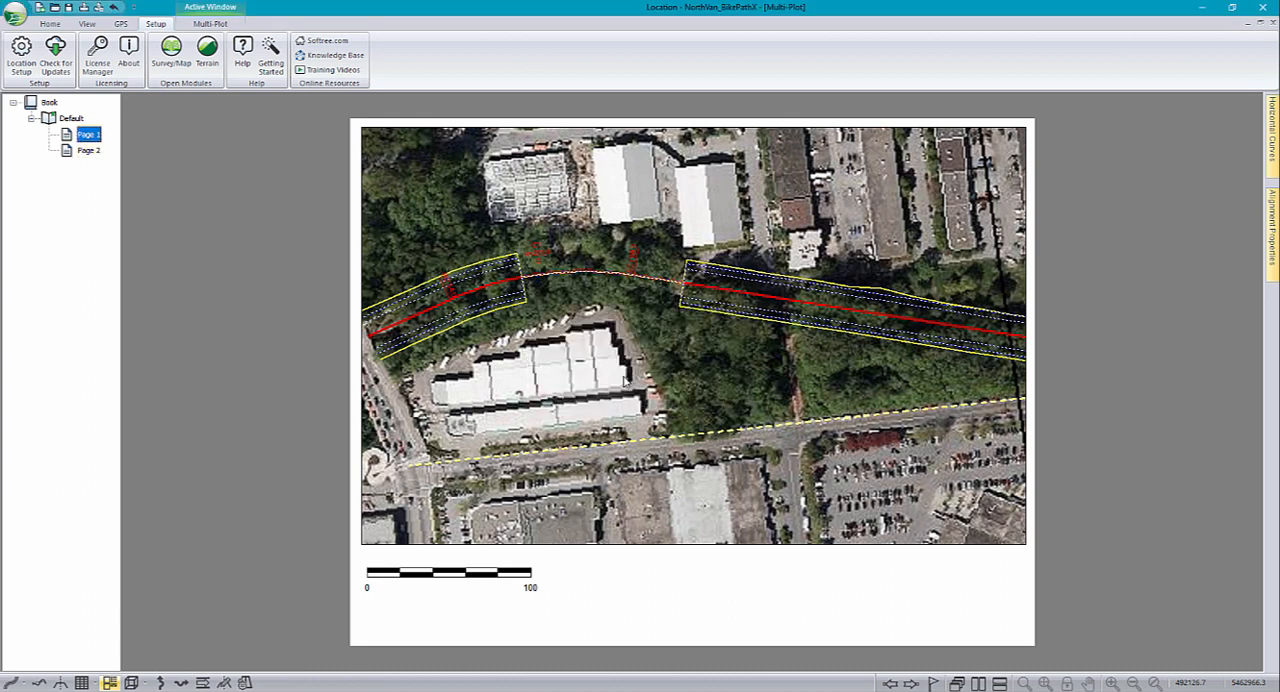